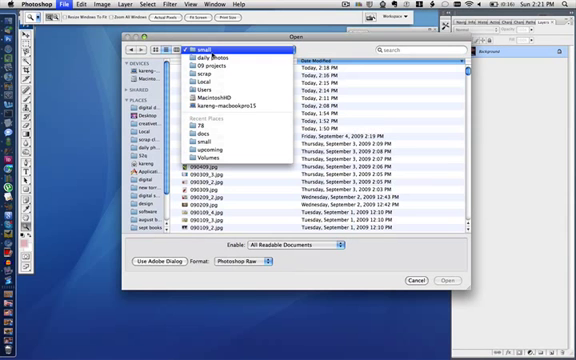
Go to the daily photos folder and pick the portrait photo to open.
{"action": "left_click", "coordinate": [205, 60]}
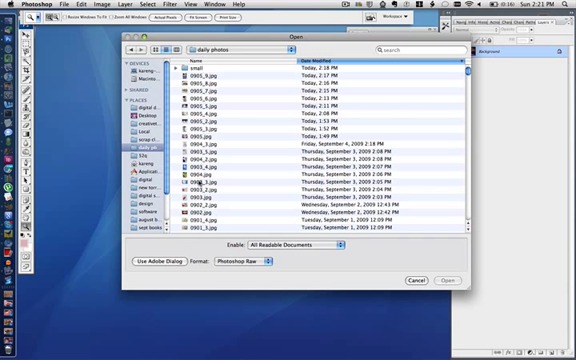
{"action": "left_click", "coordinate": [210, 156]}
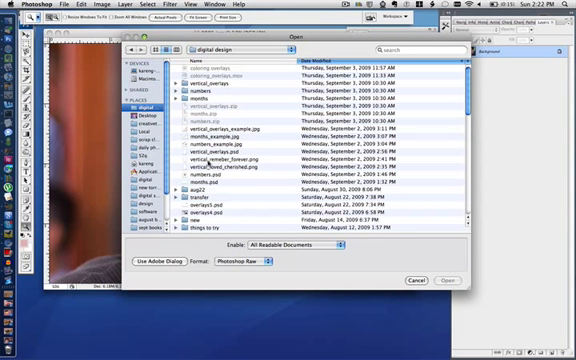
Scroll the done folder and open i_love_you_madly_overlay.png.
{"action": "scroll", "scroll_direction": "down", "scroll_amount": 3}
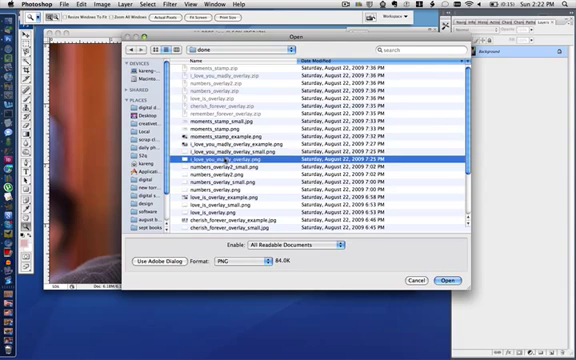
{"action": "left_click", "coordinate": [447, 278]}
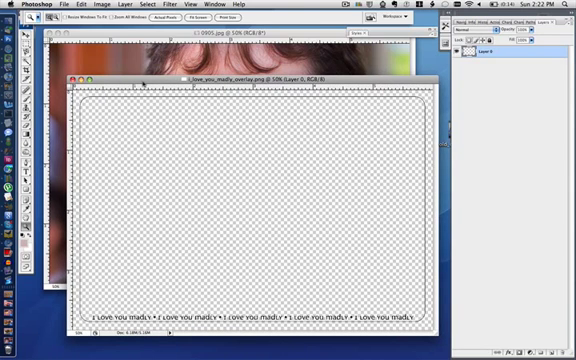
{"action": "mouse_move", "coordinate": [530, 262]}
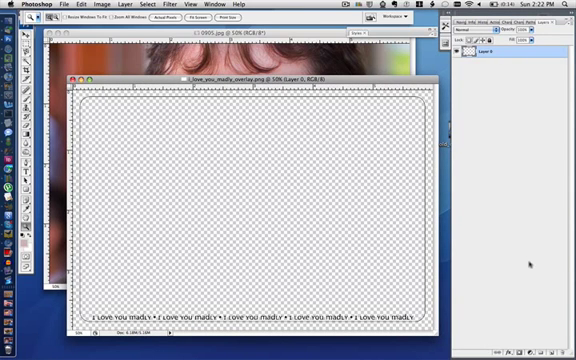
Show the Window menu listing the open documents 0905.jpg and the overlay PNG.
{"action": "left_click", "coordinate": [206, 5]}
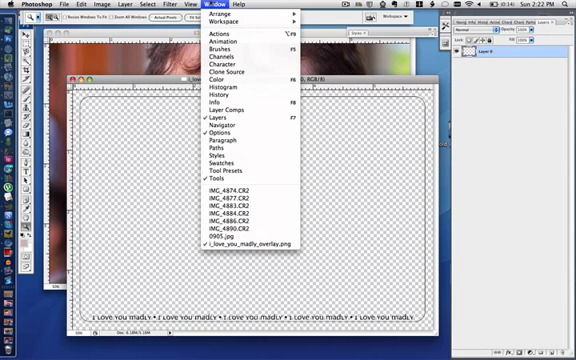
{"action": "mouse_move", "coordinate": [230, 118]}
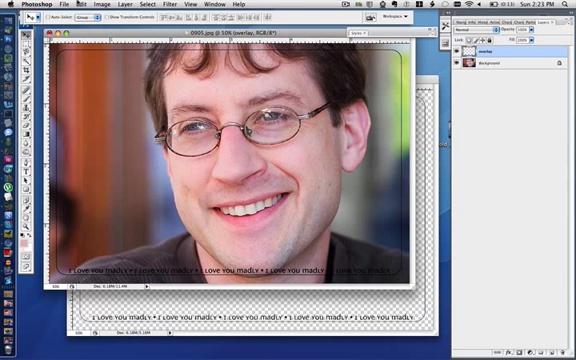
Open the Edit menu to reach the Free Transform command.
{"action": "left_click", "coordinate": [66, 5]}
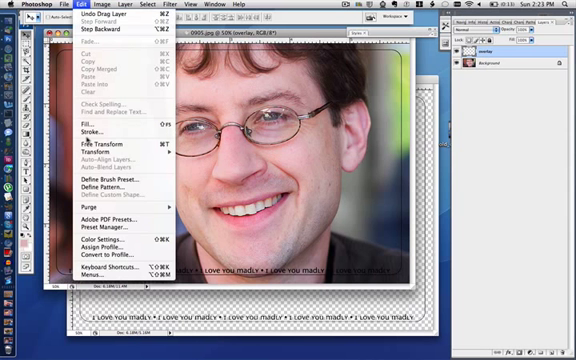